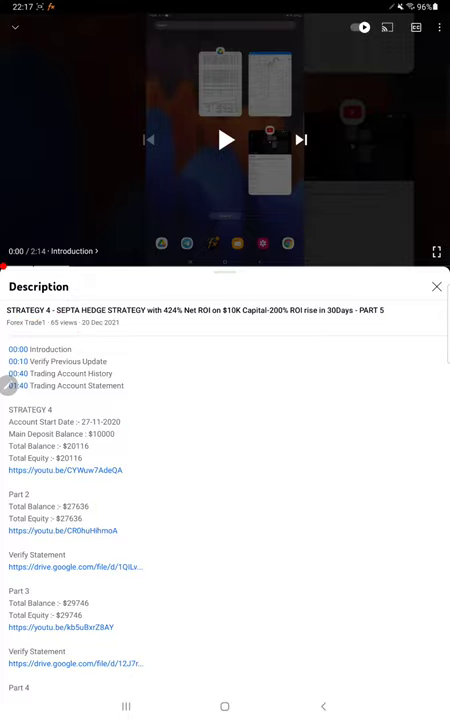
Step: Bring up the recent-apps overview from the YouTube video description
left_click(224, 706)
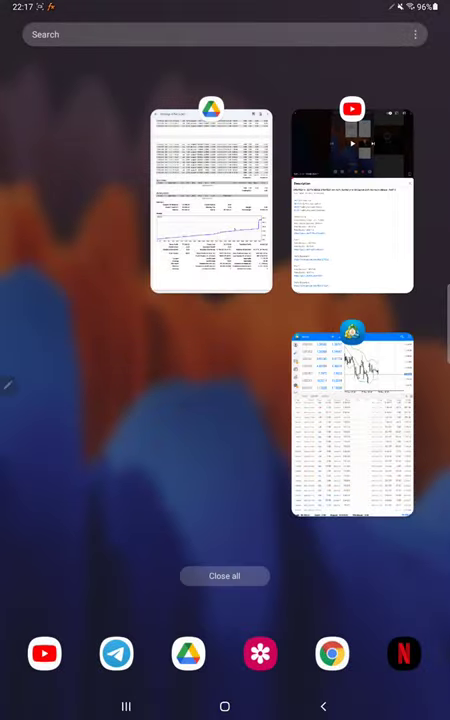
left_click(352, 420)
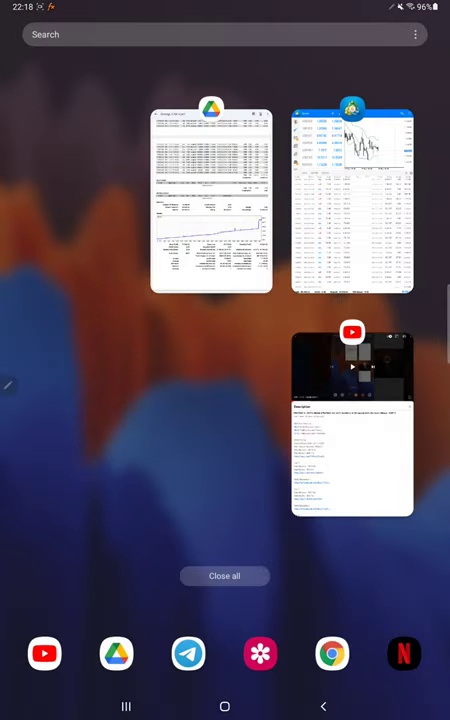
left_click(212, 204)
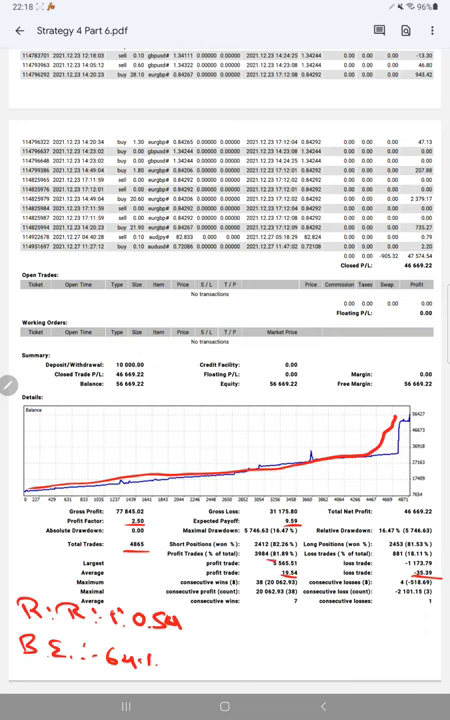
Step: Handwrite the R:R and break-even figures '-8' and '17.1.1' beneath the statement summary
type("-81%")
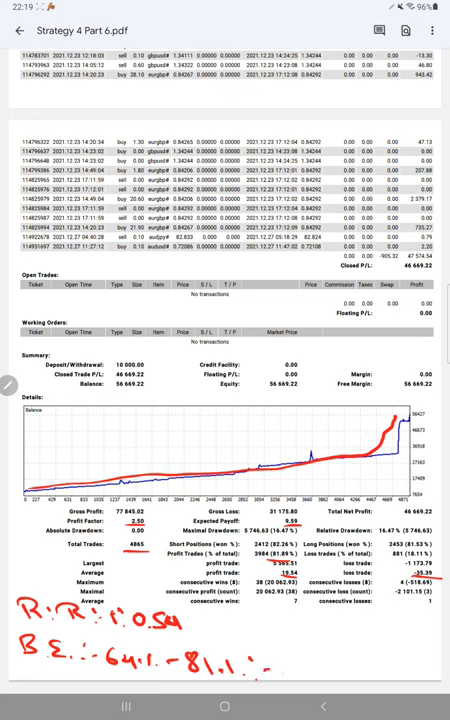
type("17.1.1")
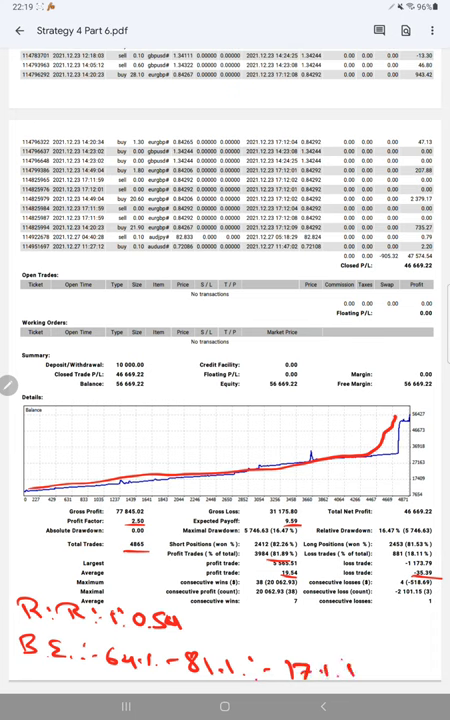